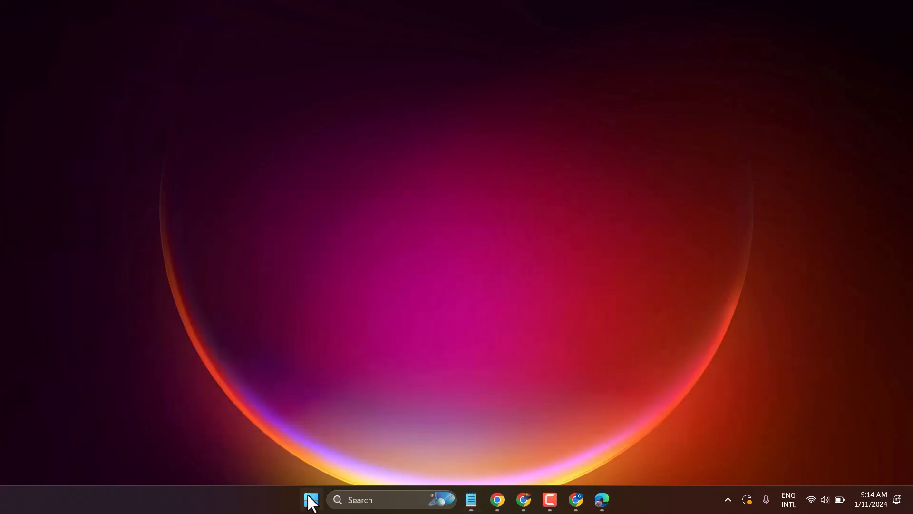
Step: Launch Settings from the pinned apps in the Start menu
left_click(311, 500)
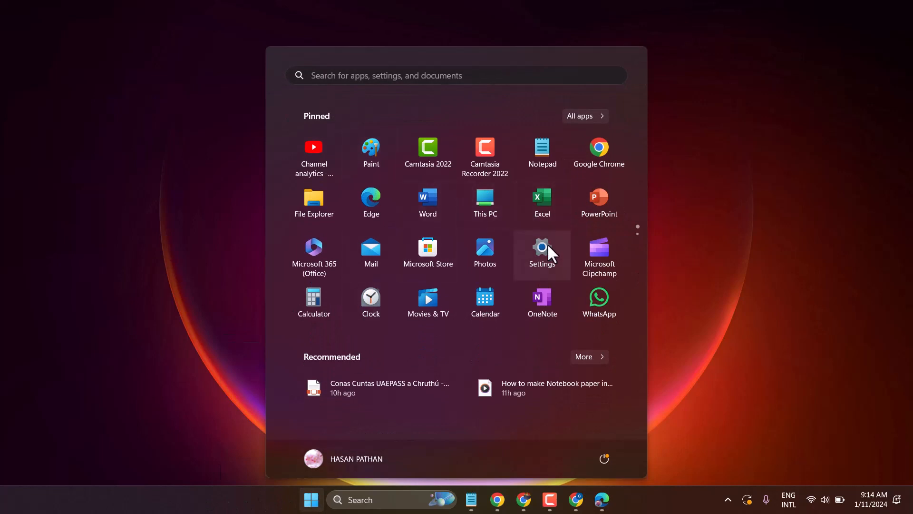
left_click(542, 251)
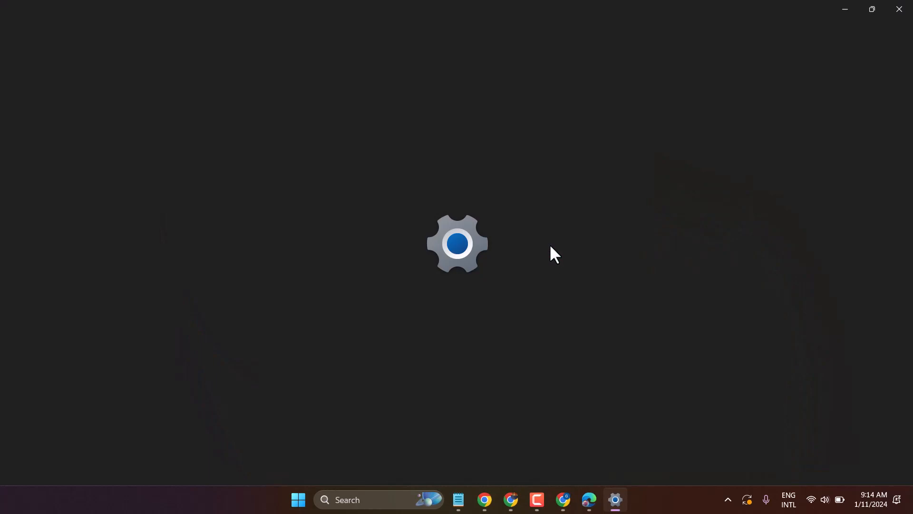
Step: Go to the Network & internet page in the Settings sidebar
left_click(615, 499)
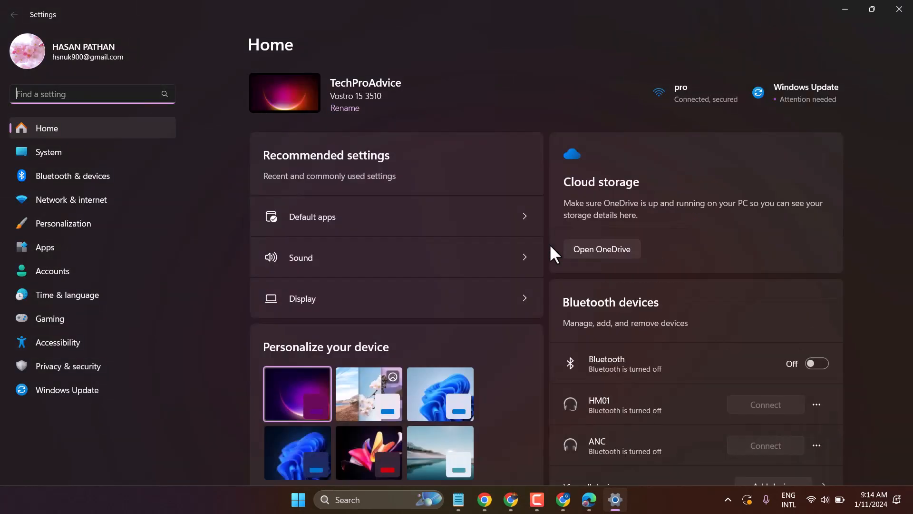
mouse_move(90, 202)
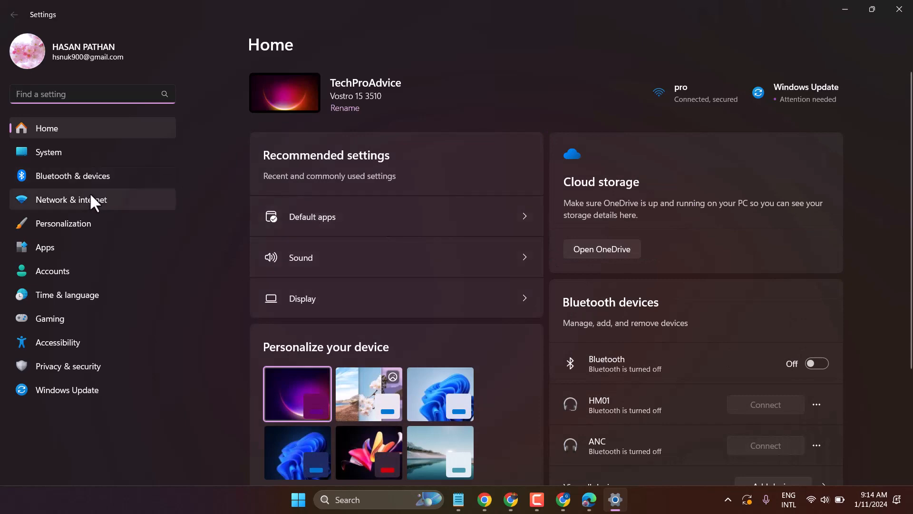
mouse_move(86, 210)
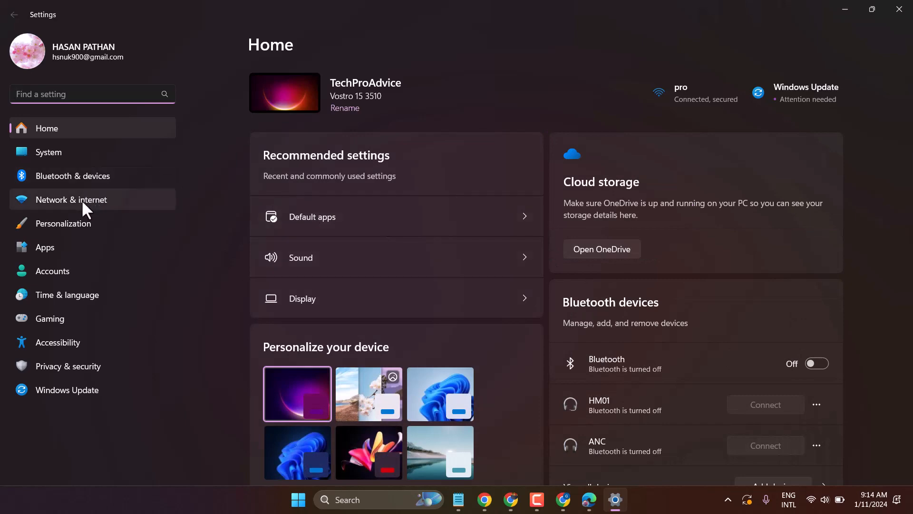
left_click(71, 200)
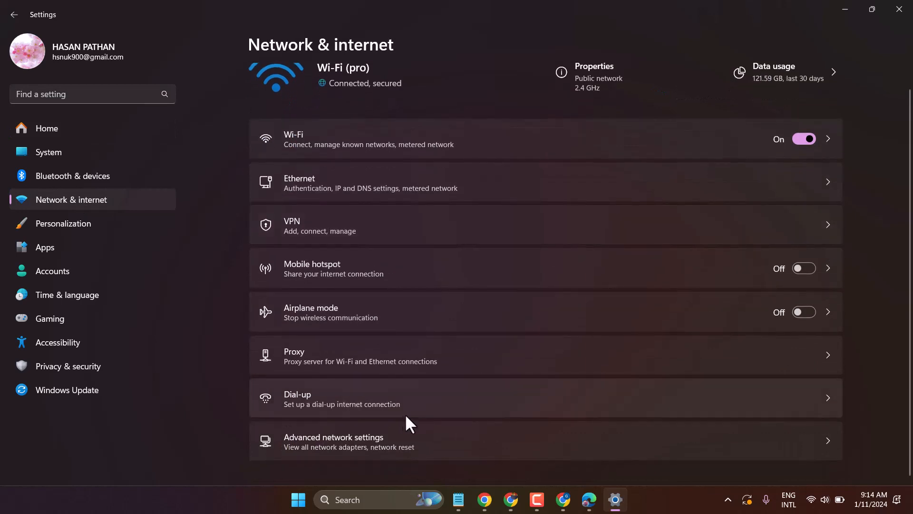
mouse_move(357, 447)
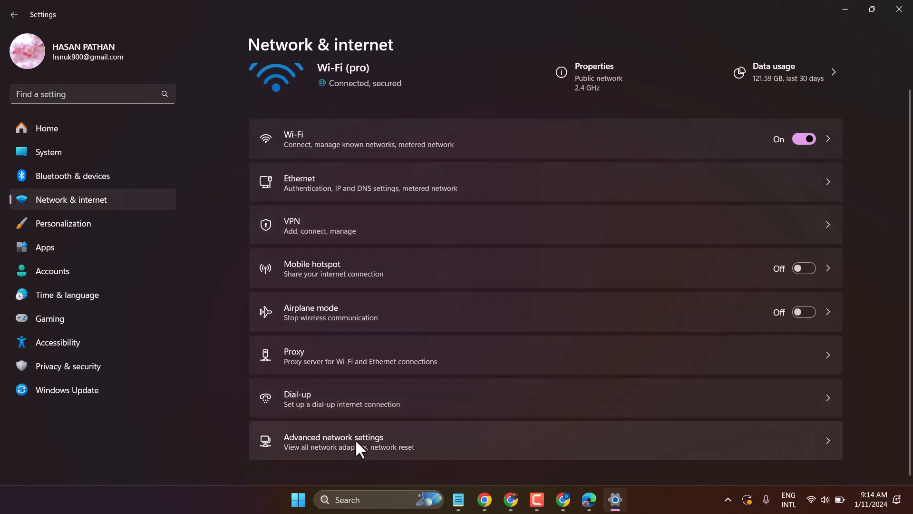
Step: Open Advanced network settings and scroll down to More settings
left_click(334, 441)
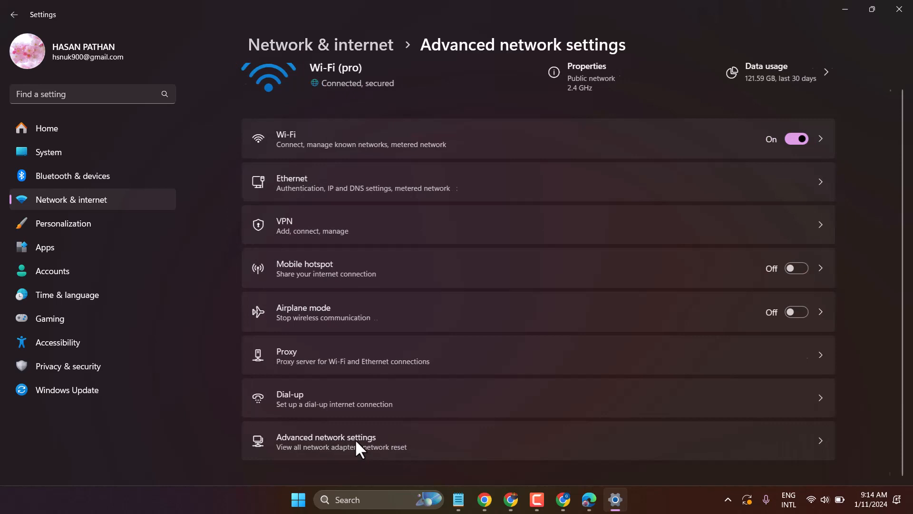
left_click(326, 442)
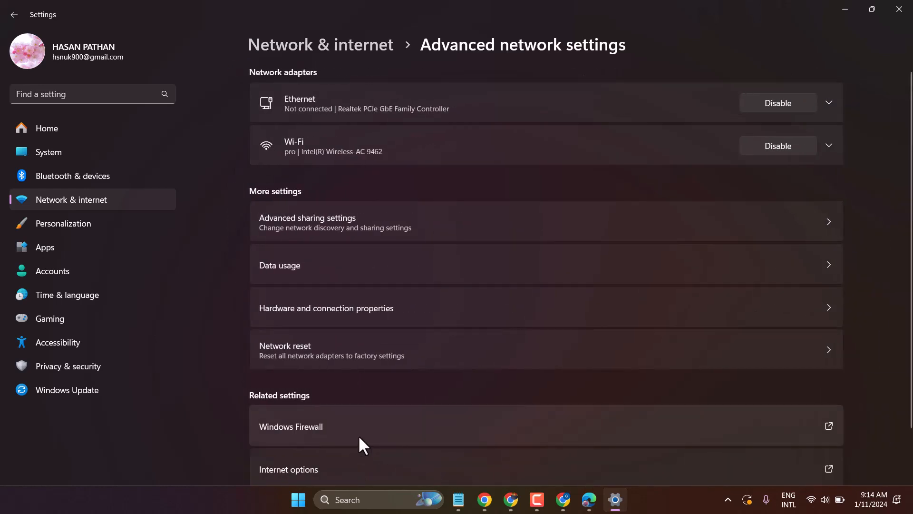
scroll("down", 3)
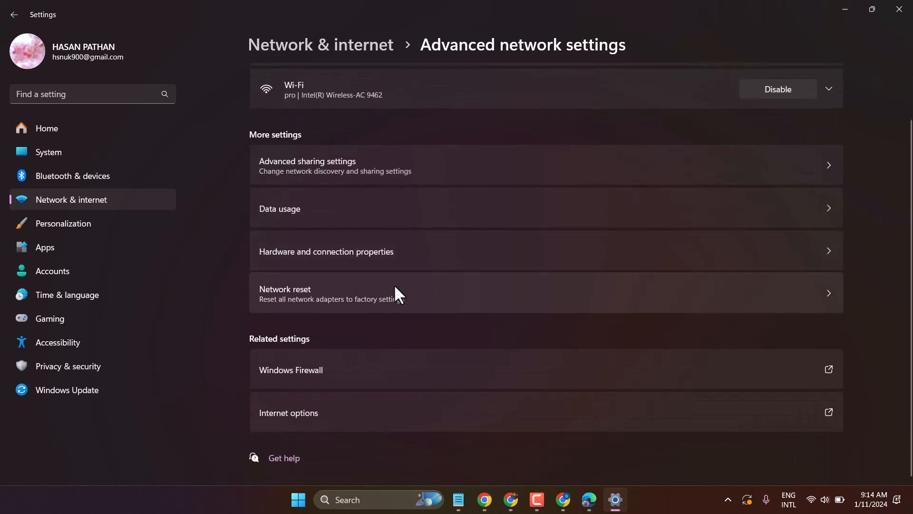
mouse_move(306, 309)
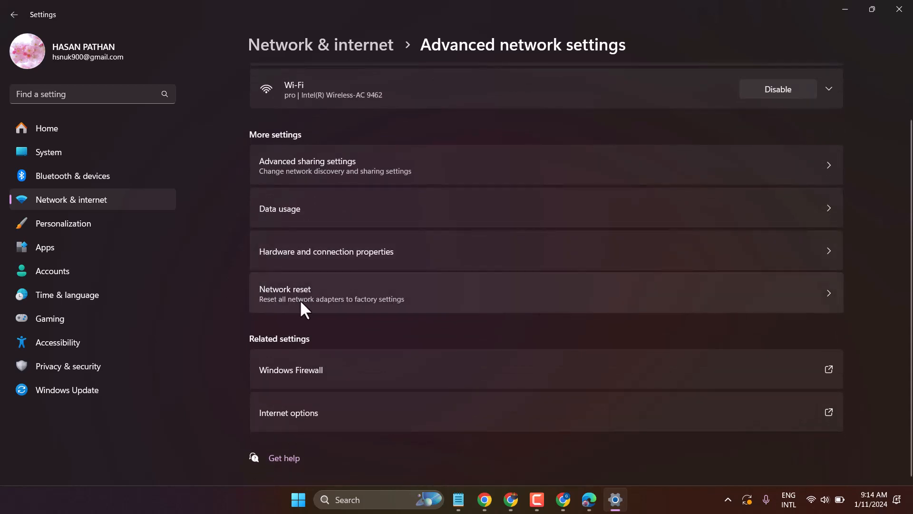
Step: Open Network reset, choose Reset now, and confirm with Yes
left_click(285, 293)
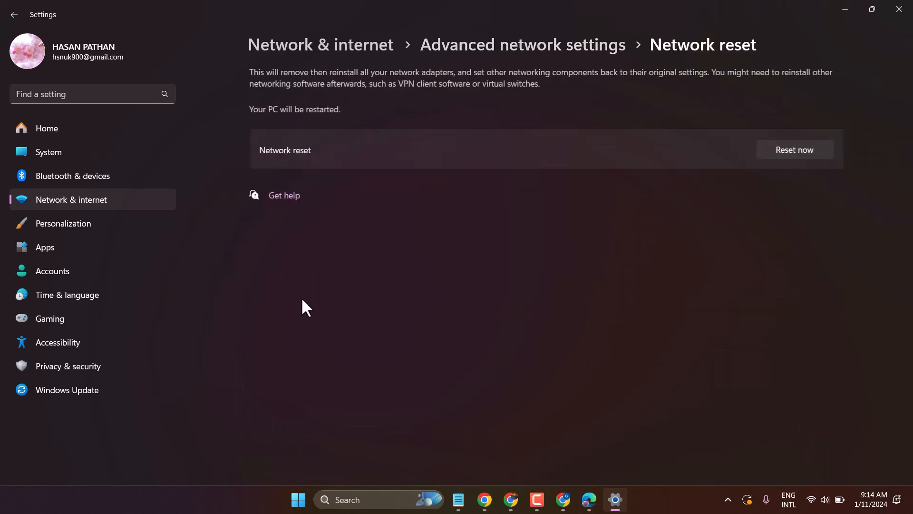
mouse_move(590, 246)
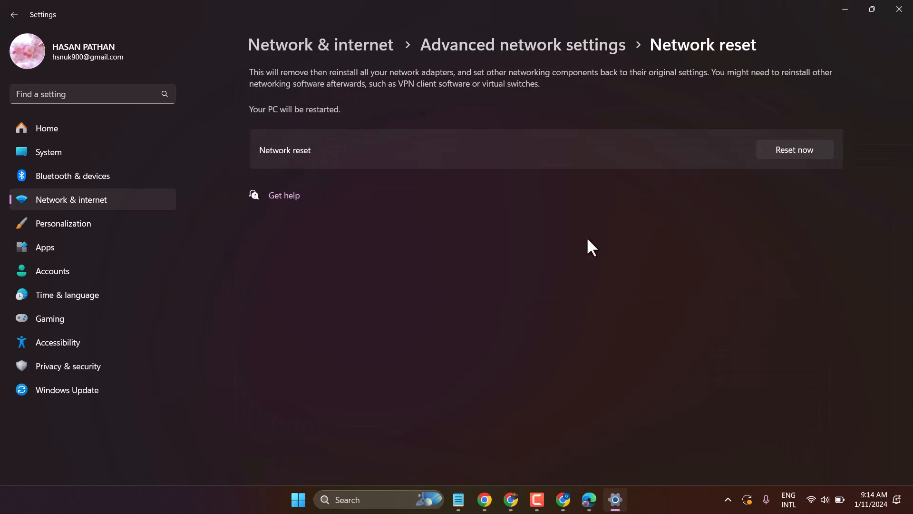
mouse_move(792, 160)
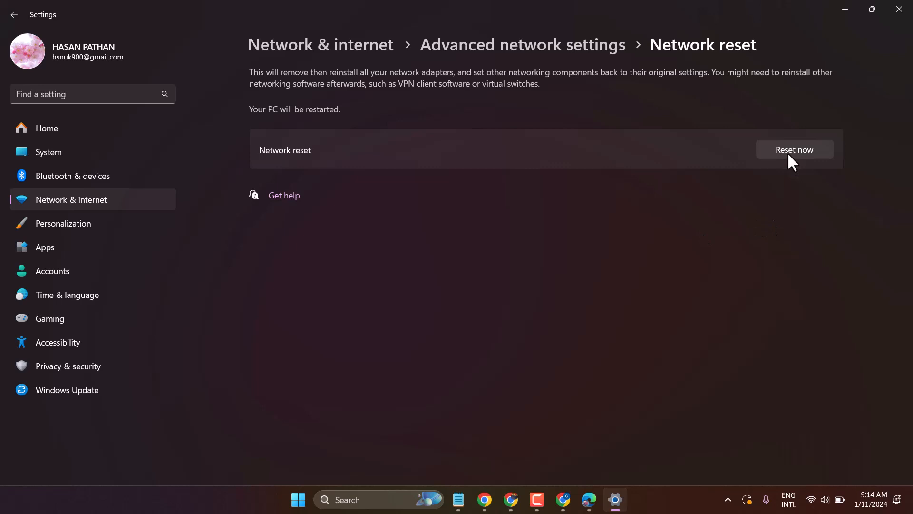
left_click(794, 150)
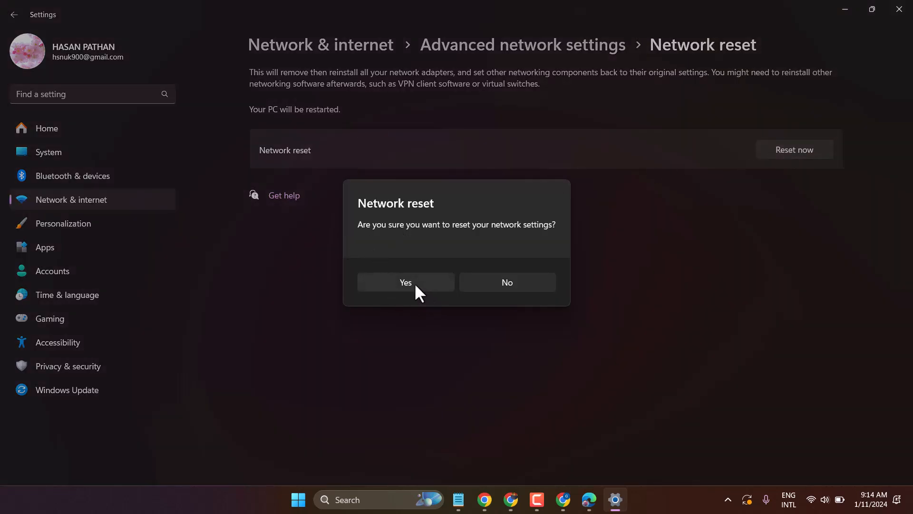
mouse_move(736, 245)
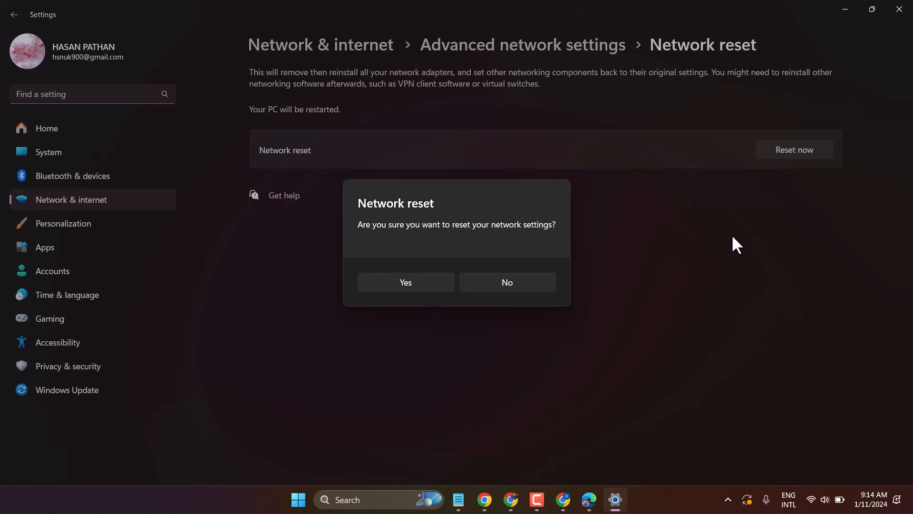
left_click(507, 282)
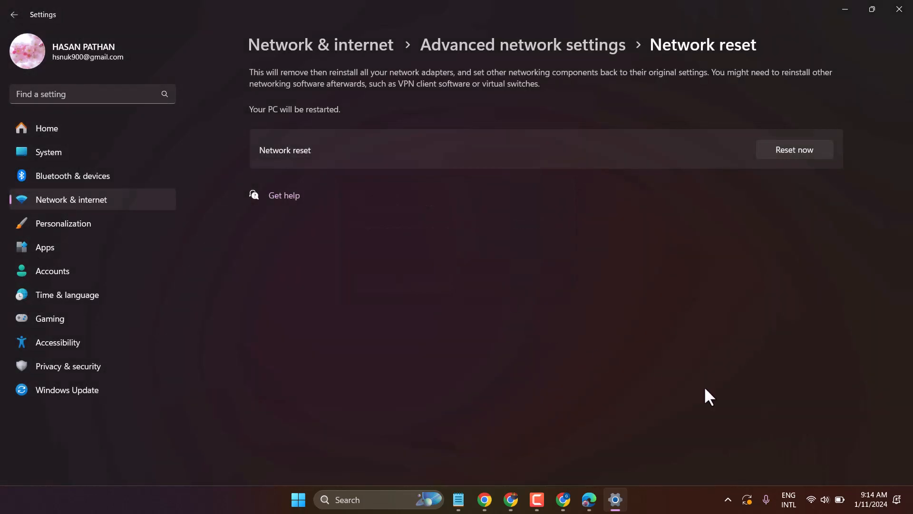
mouse_move(898, 11)
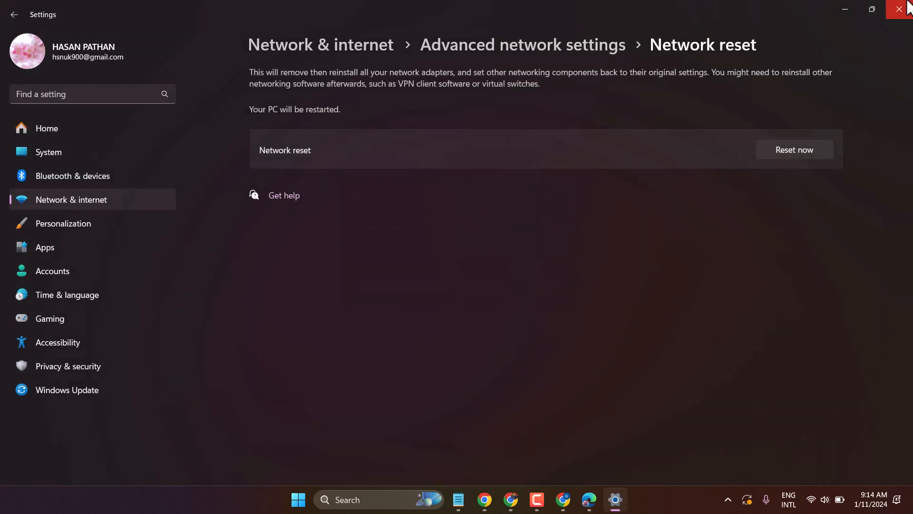